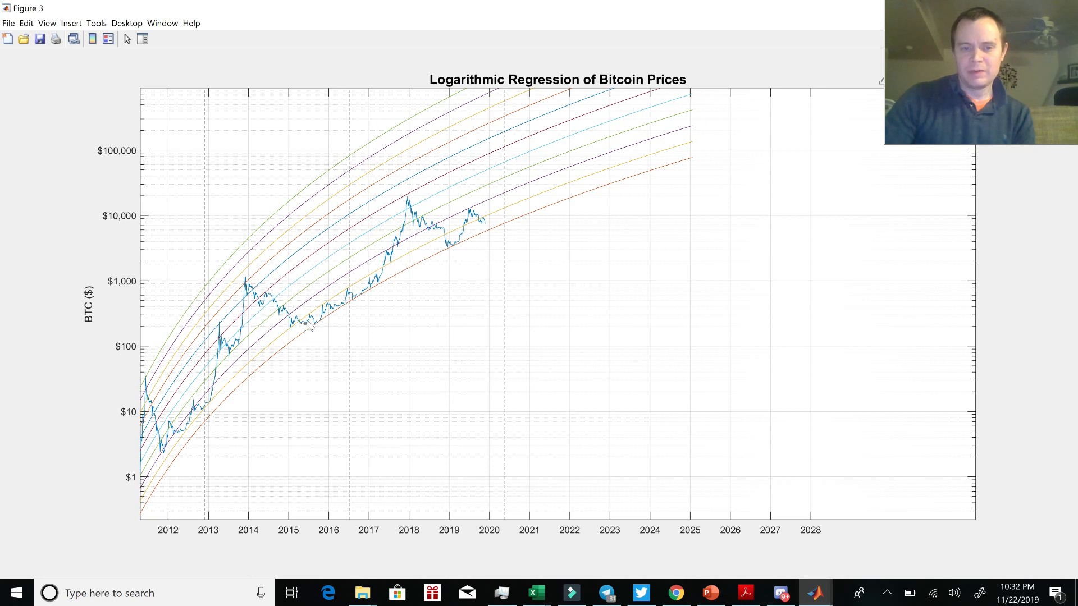
mouse_move(354, 306)
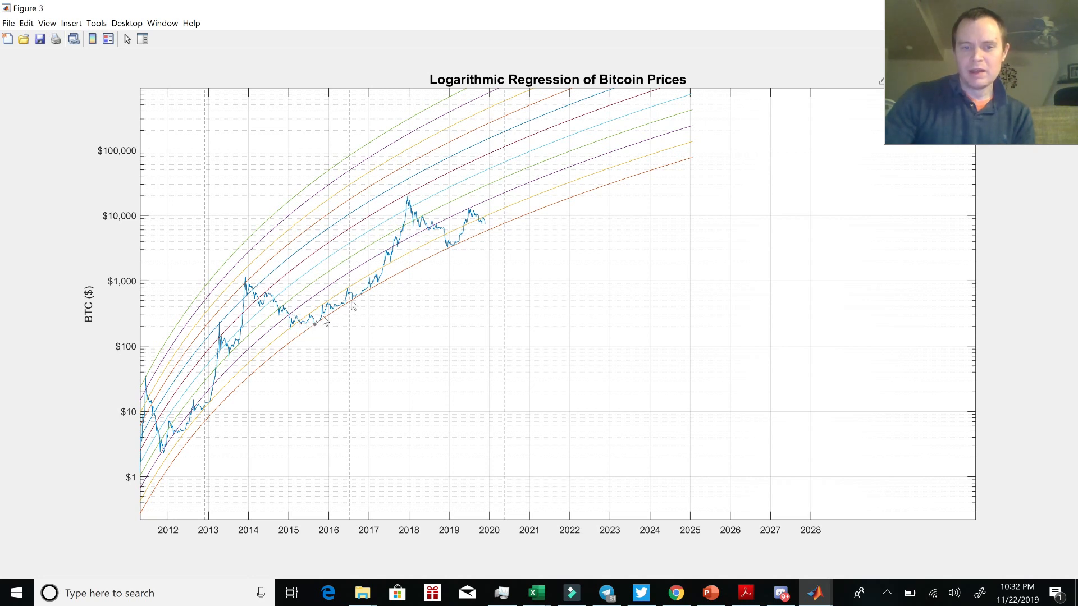
mouse_move(421, 275)
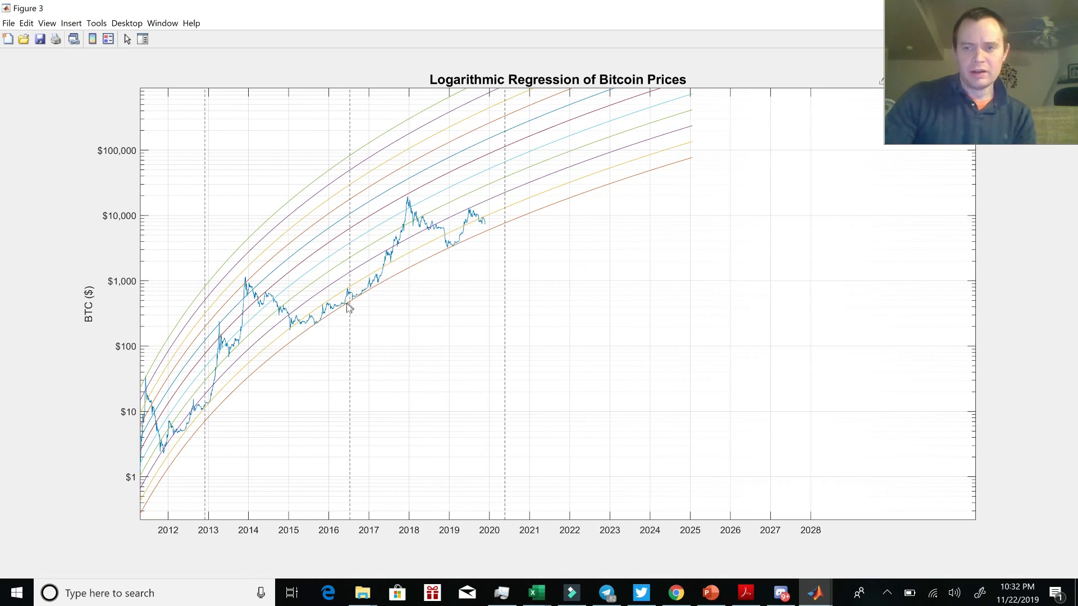
mouse_move(313, 323)
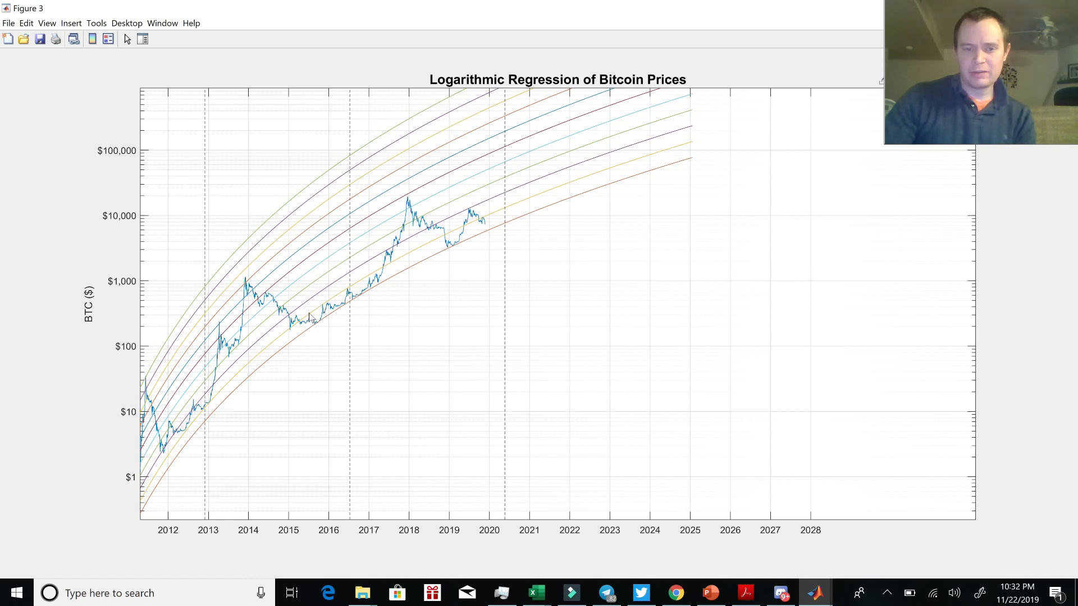
mouse_move(368, 290)
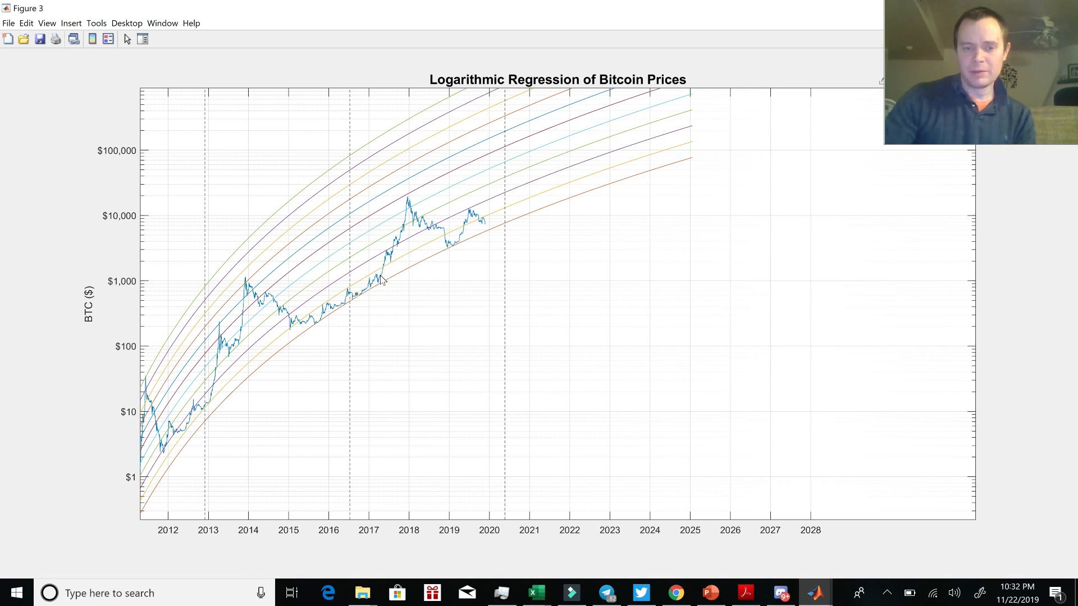
mouse_move(388, 259)
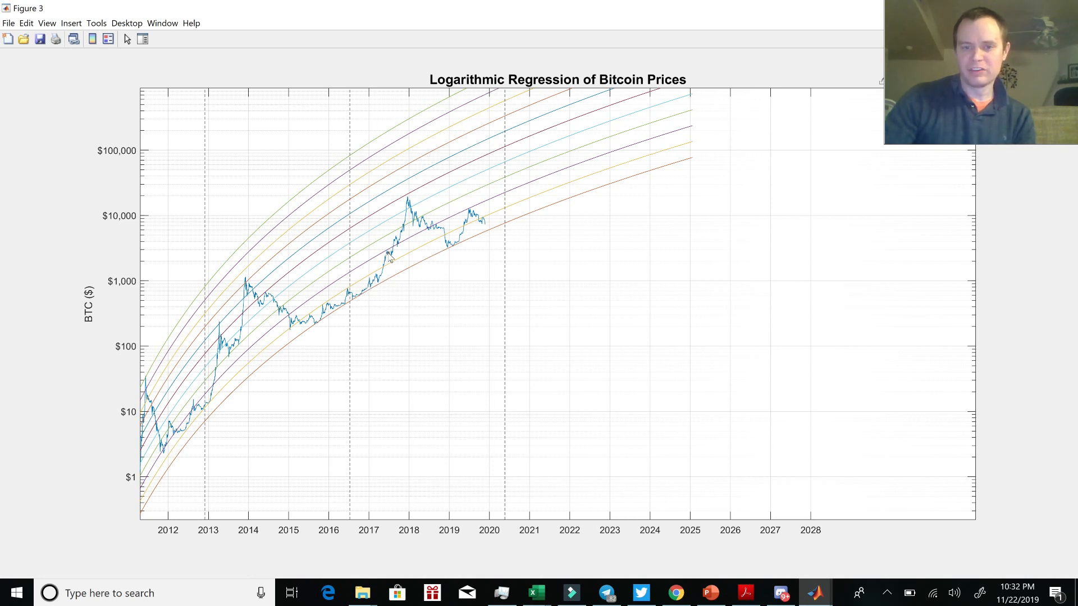
mouse_move(466, 230)
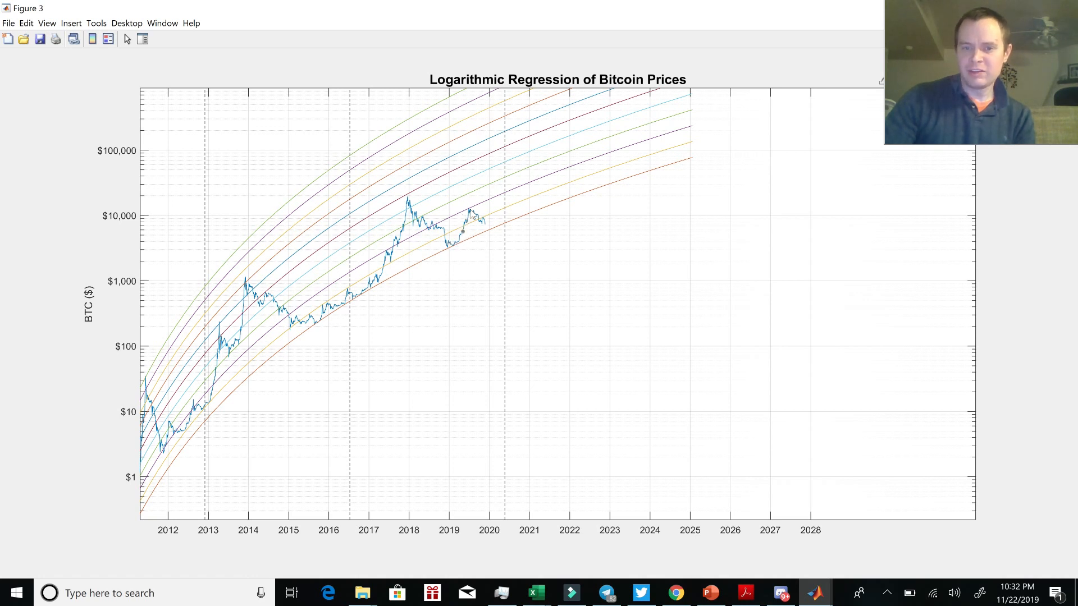
mouse_move(473, 211)
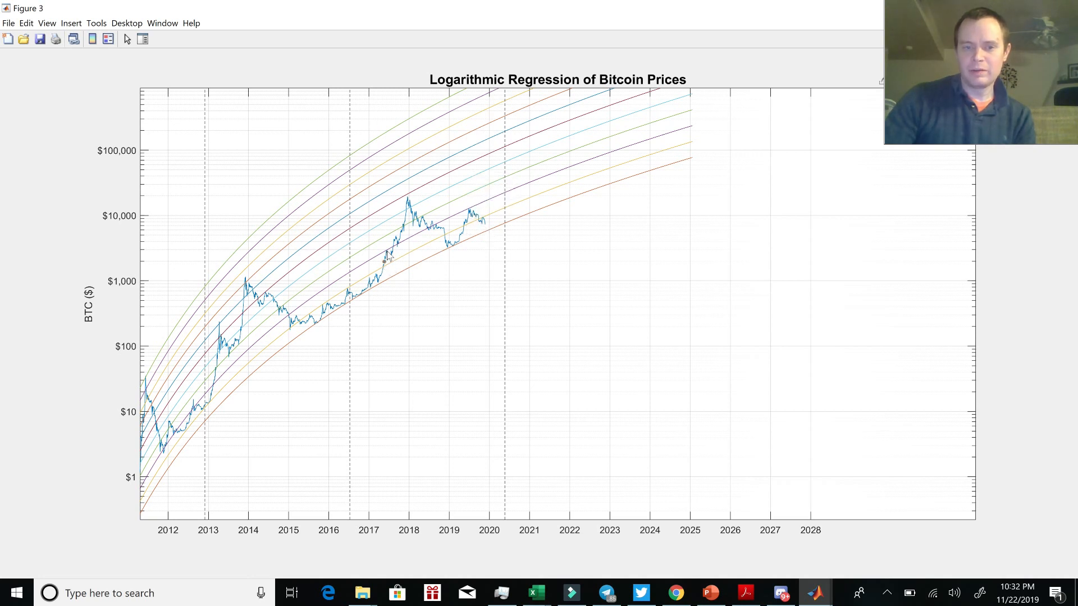
mouse_move(389, 267)
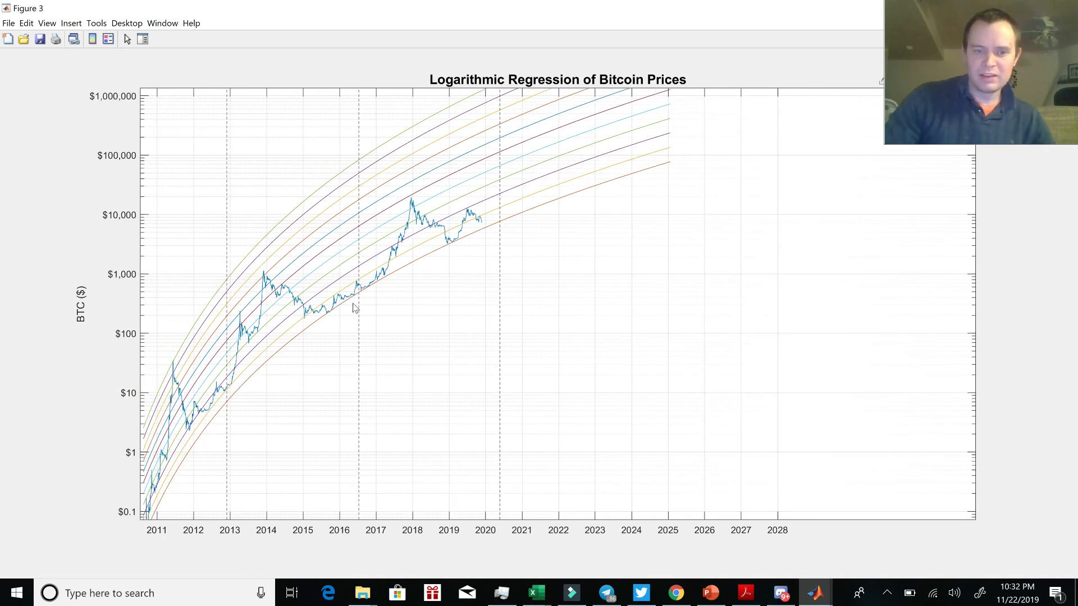
mouse_move(347, 304)
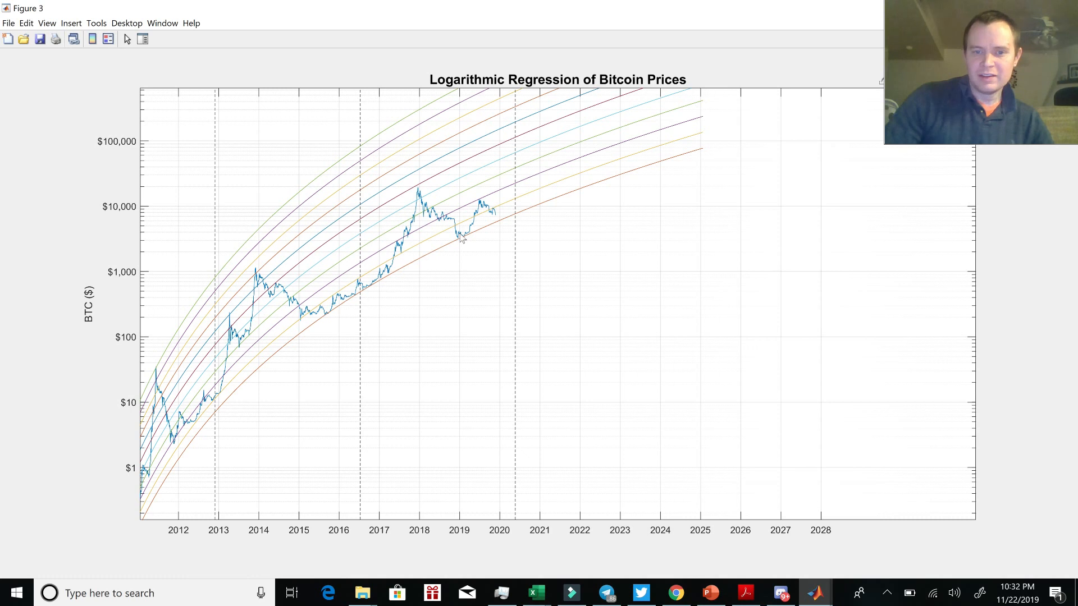
- Adjust the axes so the 2011 history and lower bands, from under $1 to above $100,000, are visible
click(459, 239)
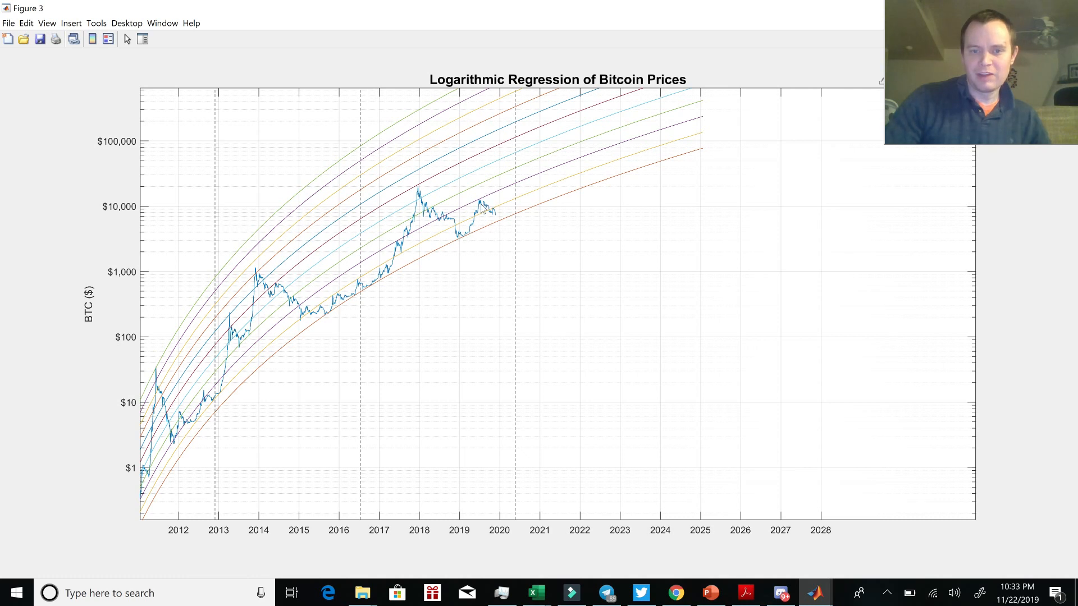
mouse_move(492, 197)
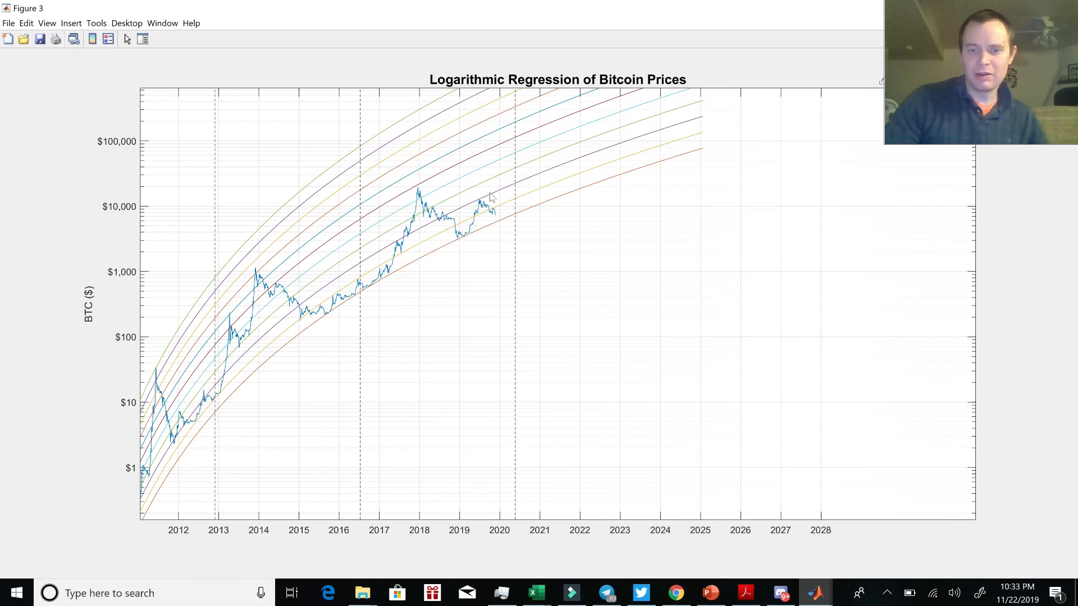
mouse_move(408, 226)
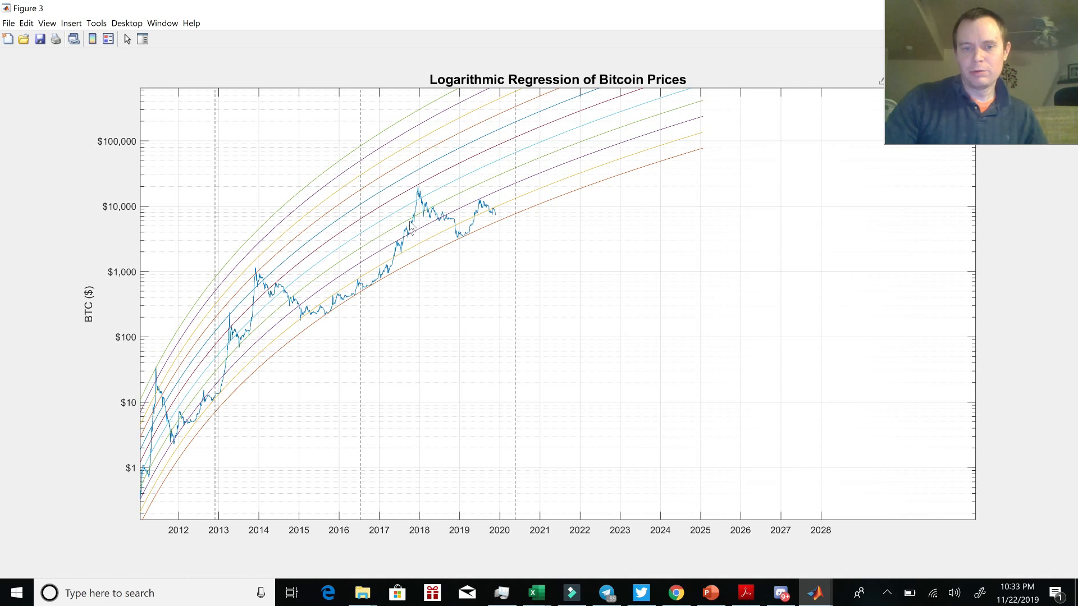
mouse_move(409, 239)
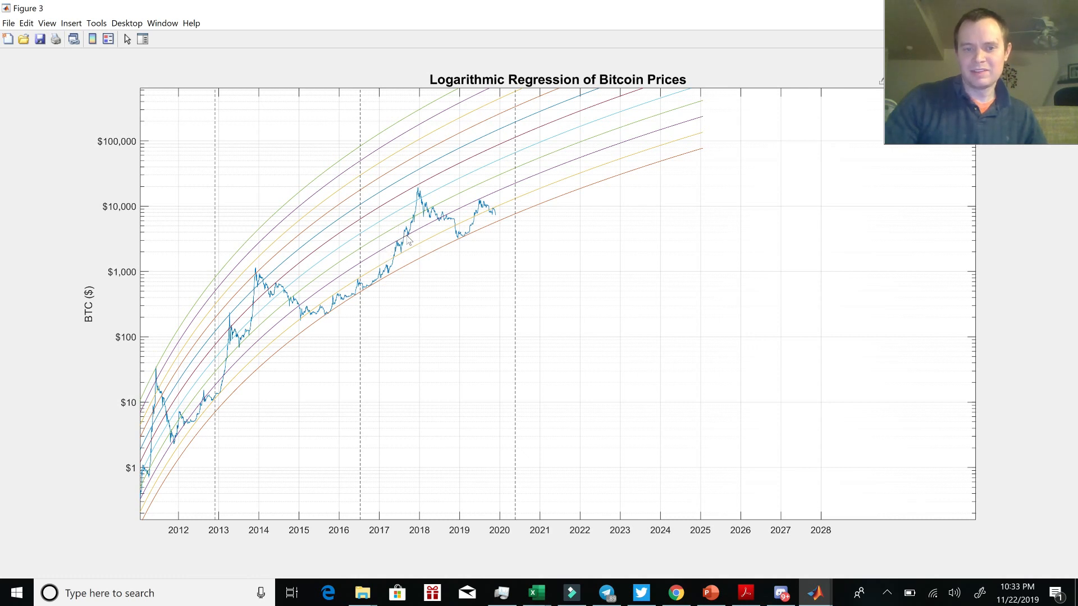
mouse_move(430, 267)
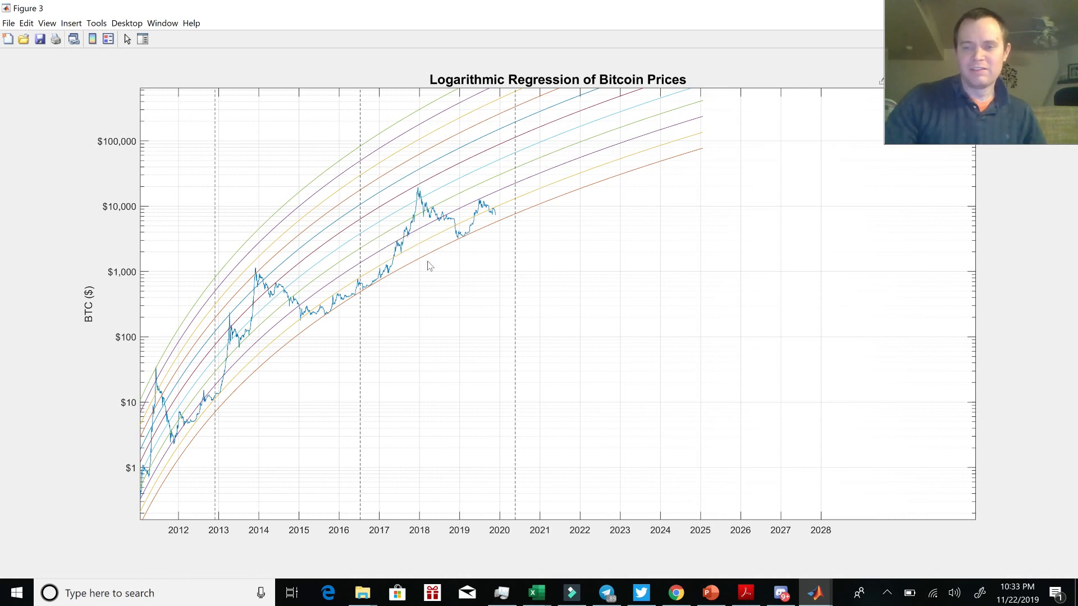
click(424, 254)
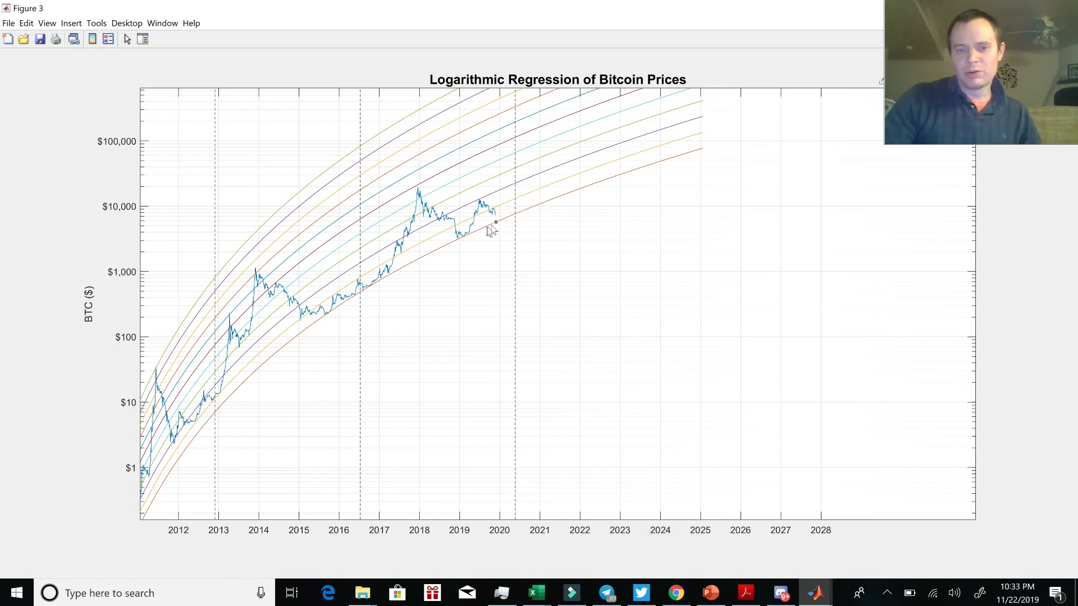
mouse_move(494, 227)
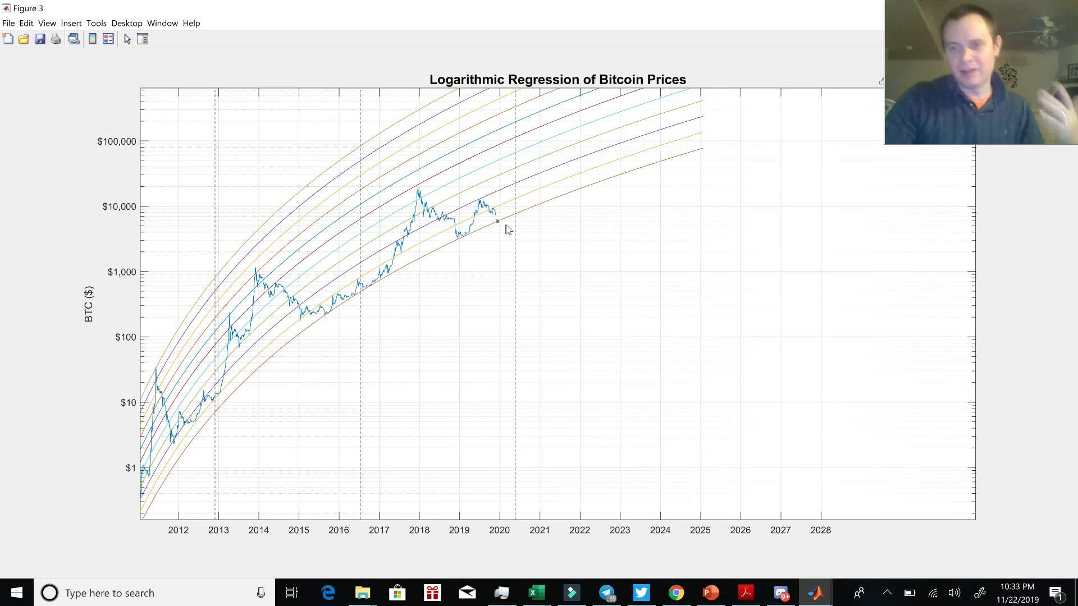
click(497, 221)
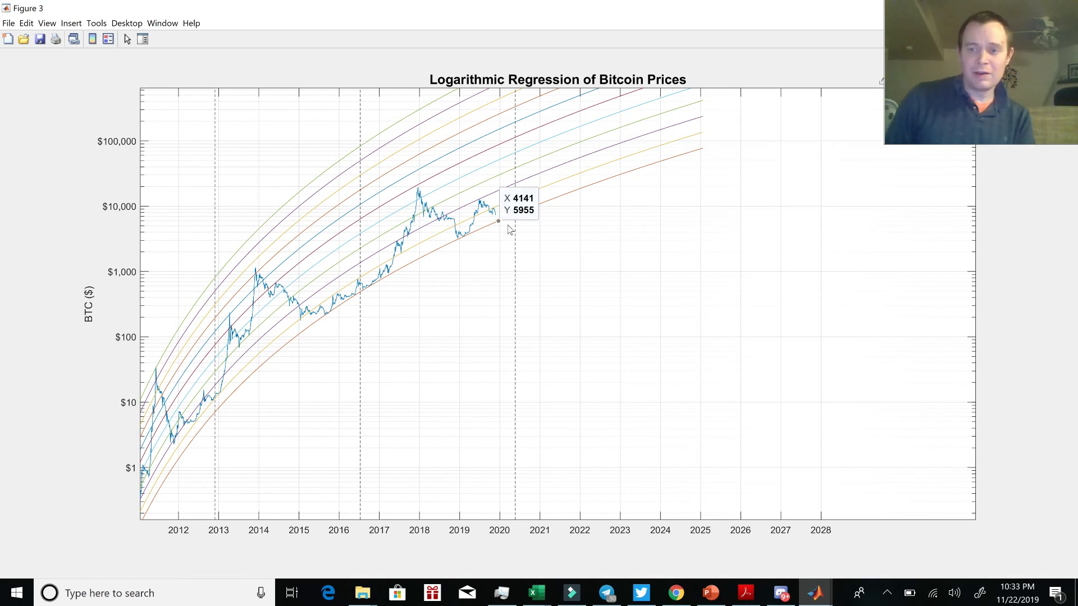
mouse_move(676, 210)
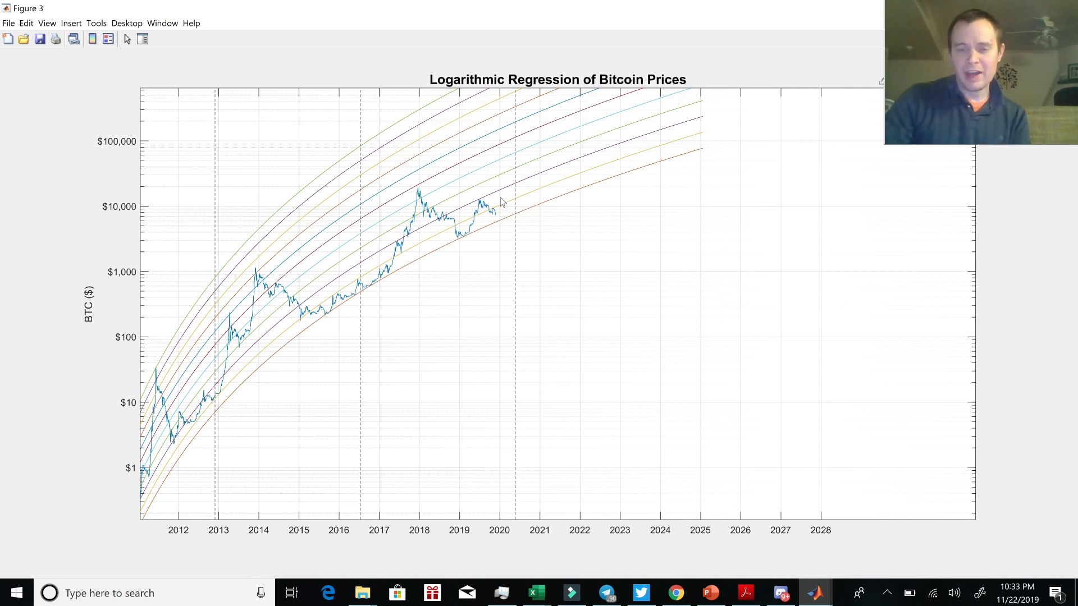
mouse_move(201, 436)
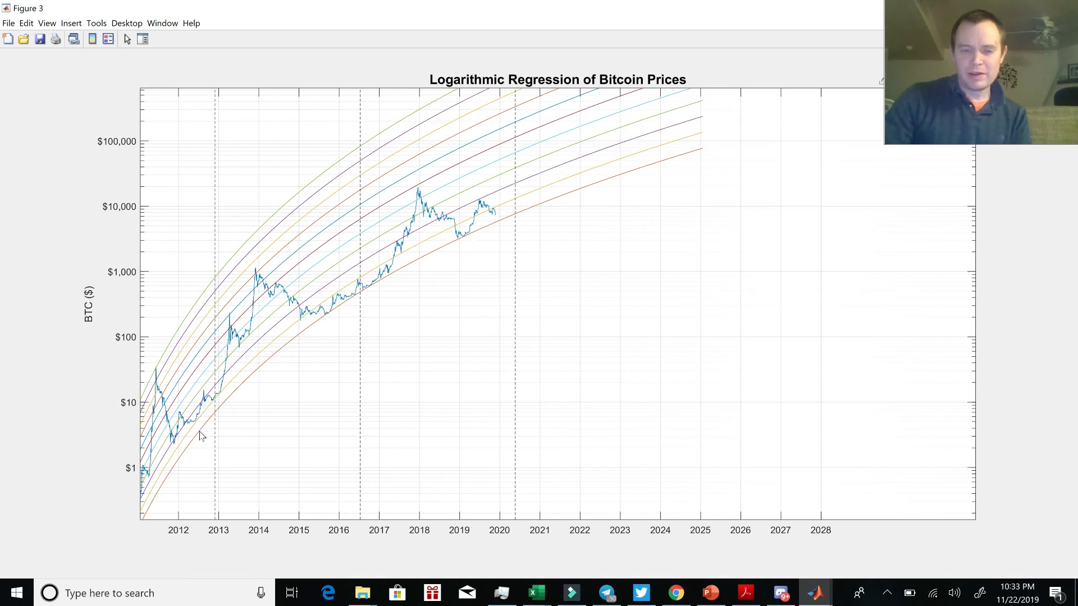
mouse_move(618, 173)
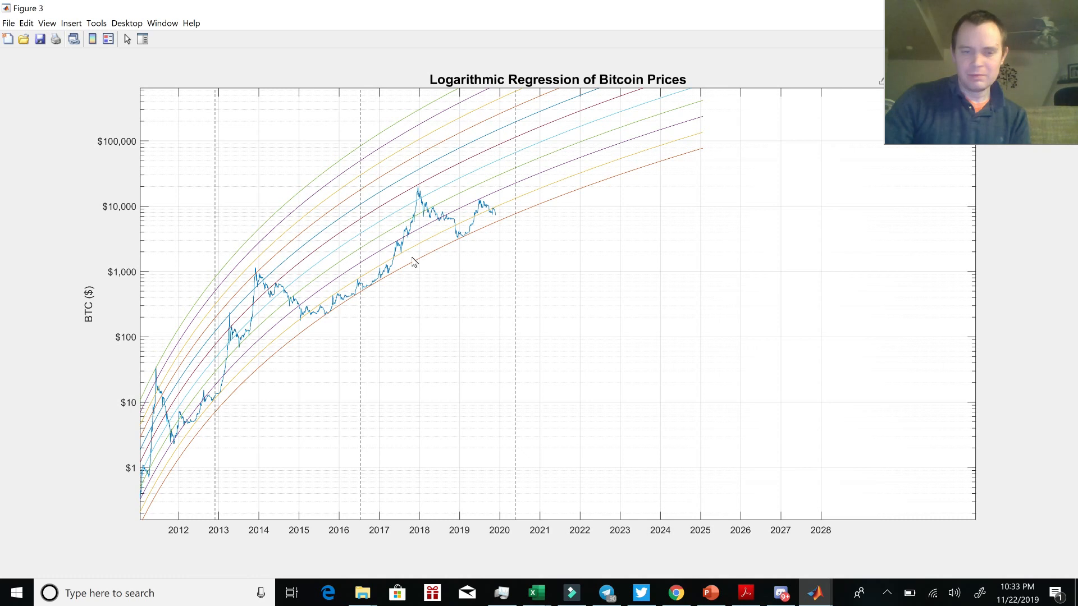
mouse_move(485, 214)
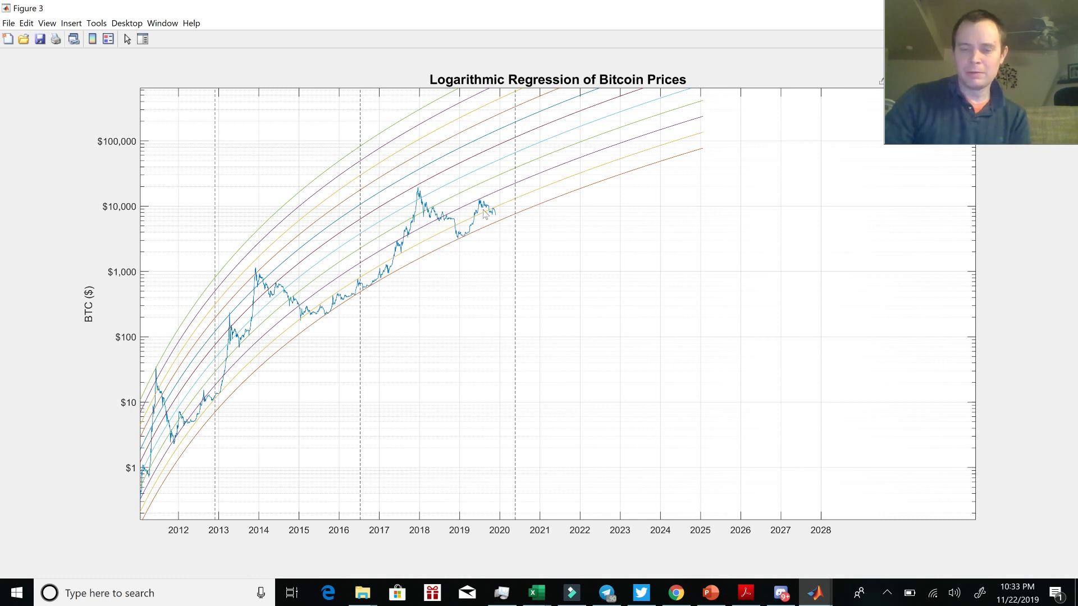
mouse_move(570, 212)
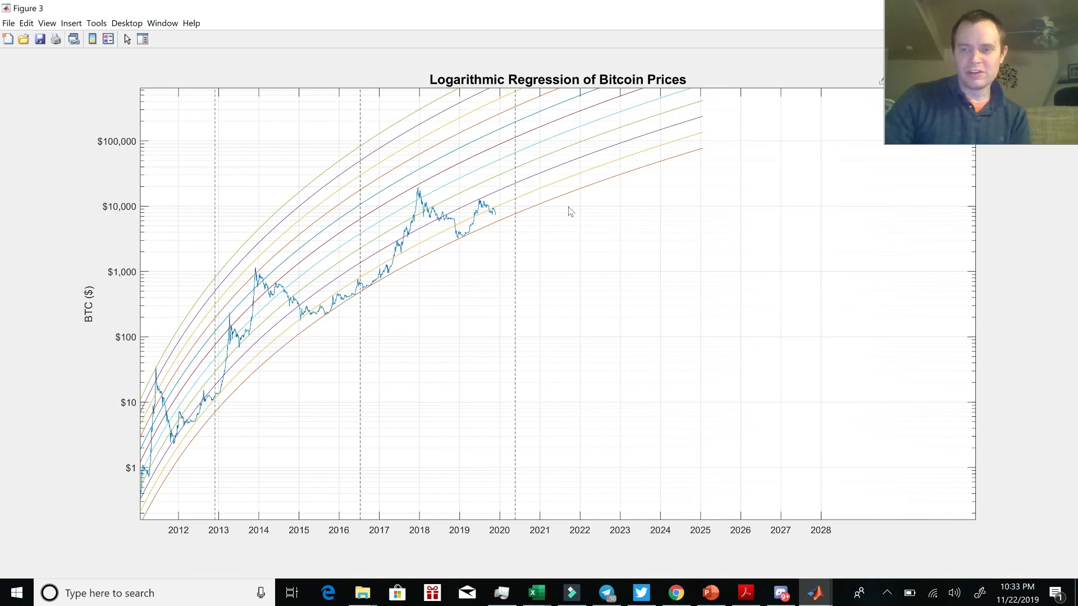
mouse_move(285, 384)
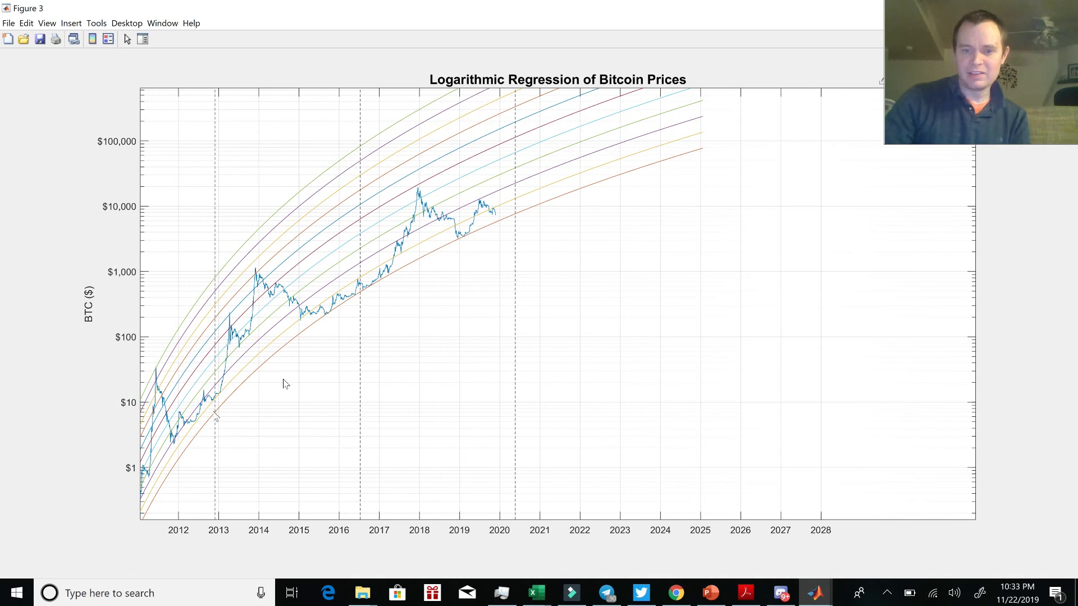
mouse_move(472, 233)
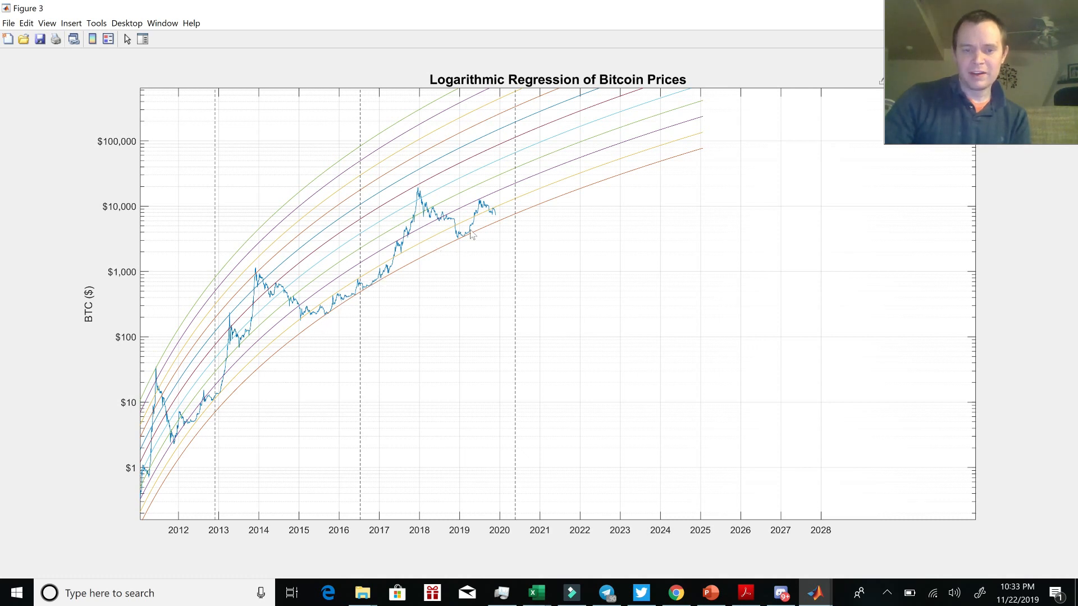
mouse_move(682, 173)
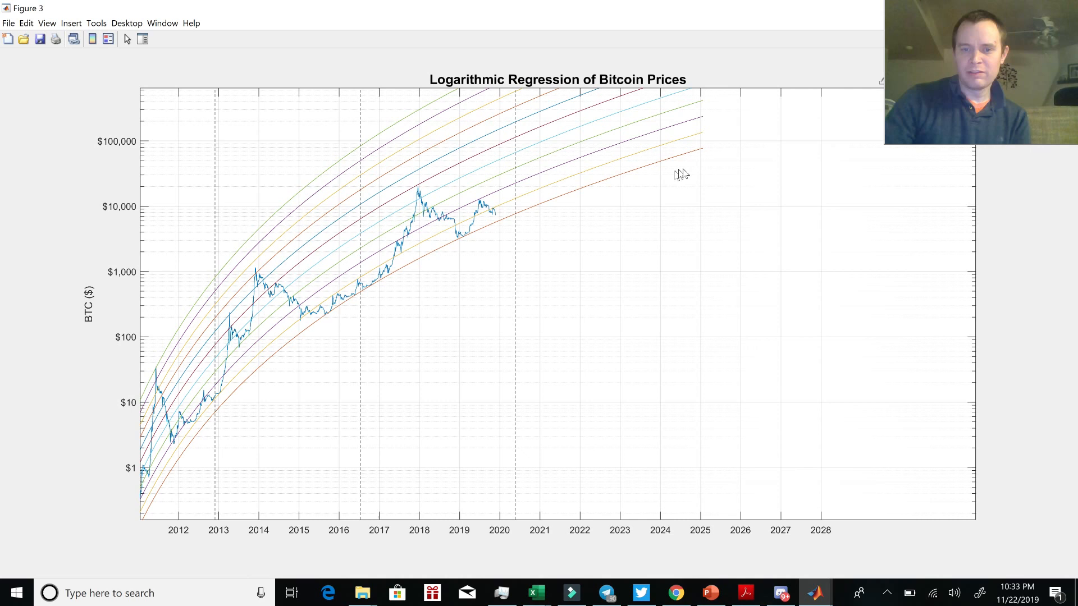
mouse_move(710, 130)
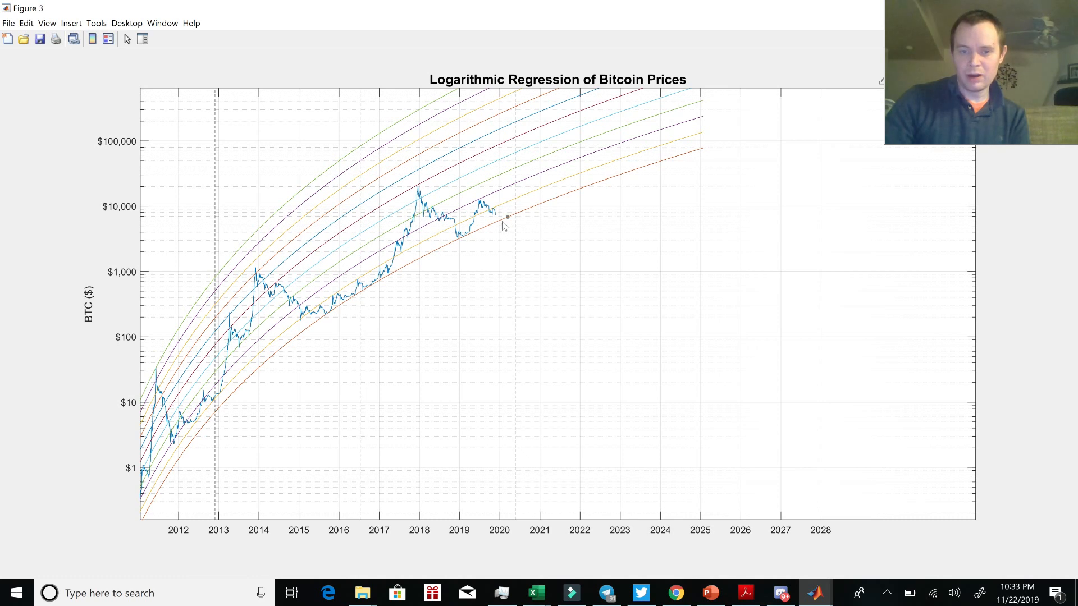
click(506, 219)
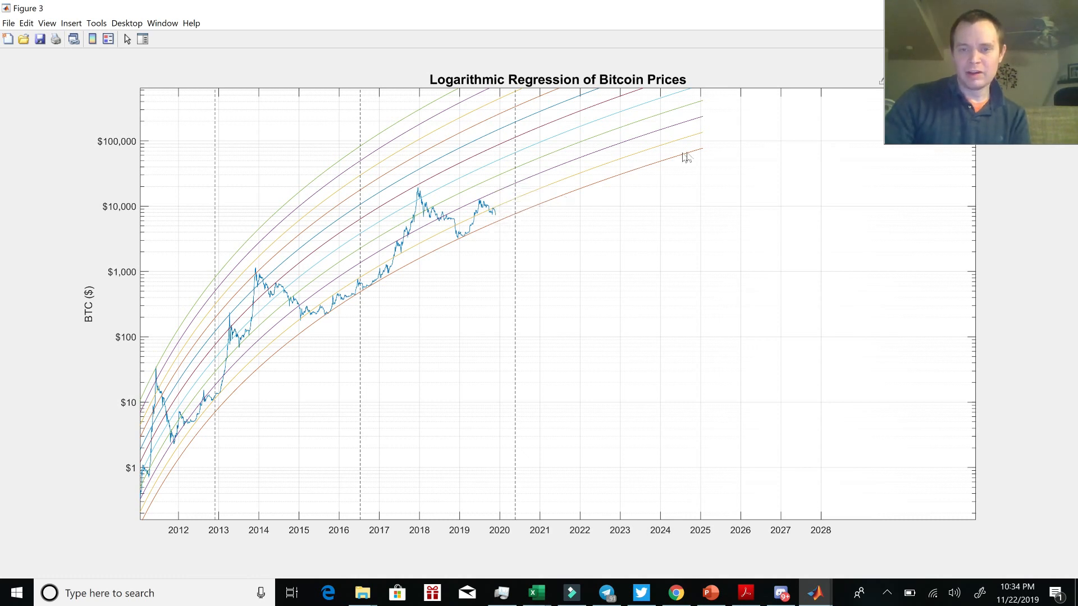
mouse_move(701, 154)
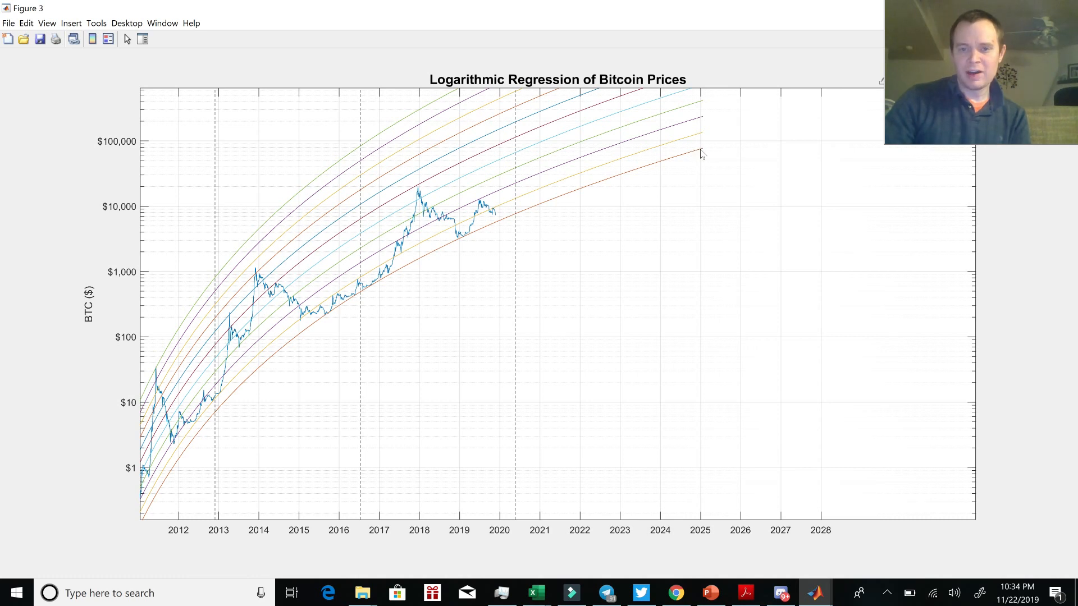
click(699, 151)
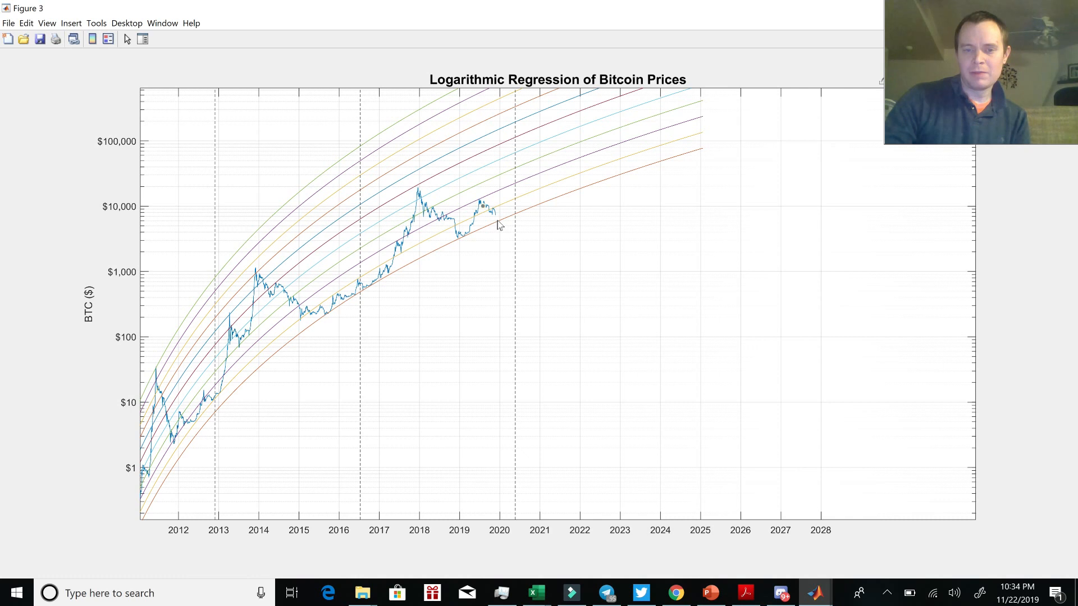
click(498, 222)
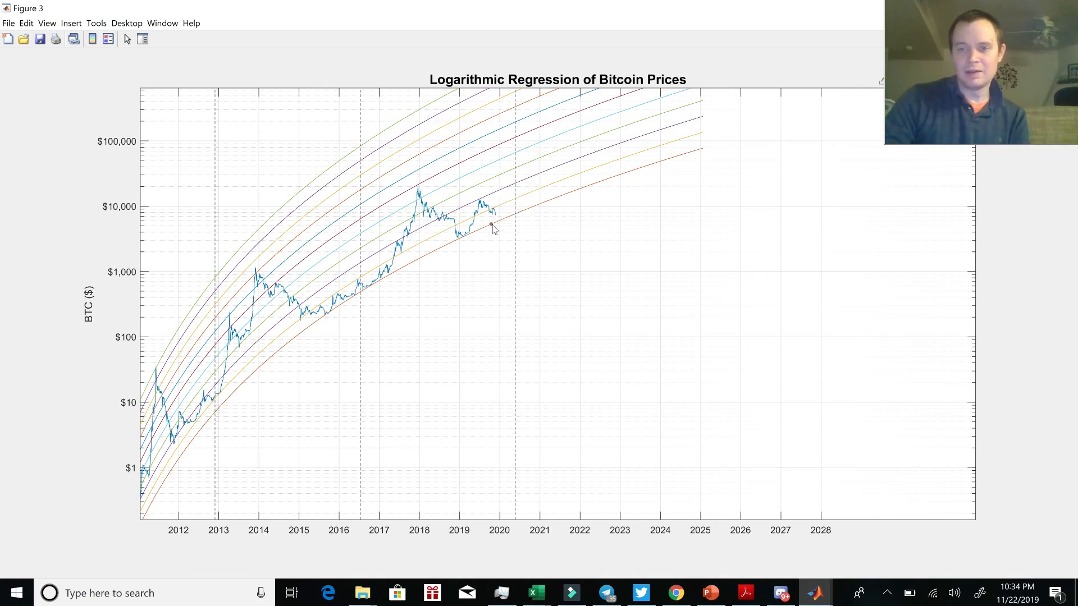
click(491, 226)
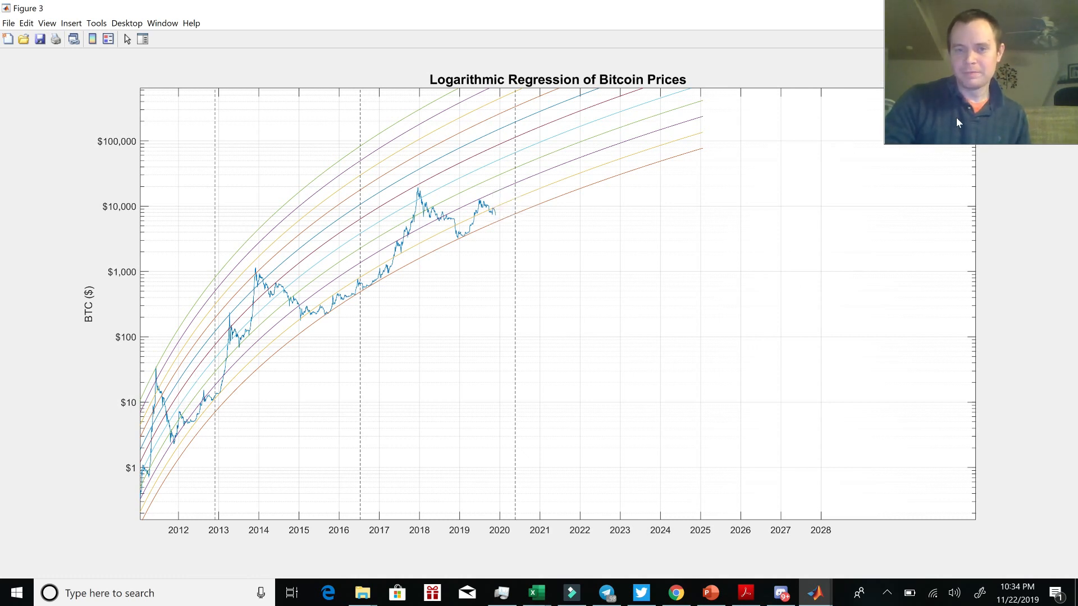
mouse_move(934, 140)
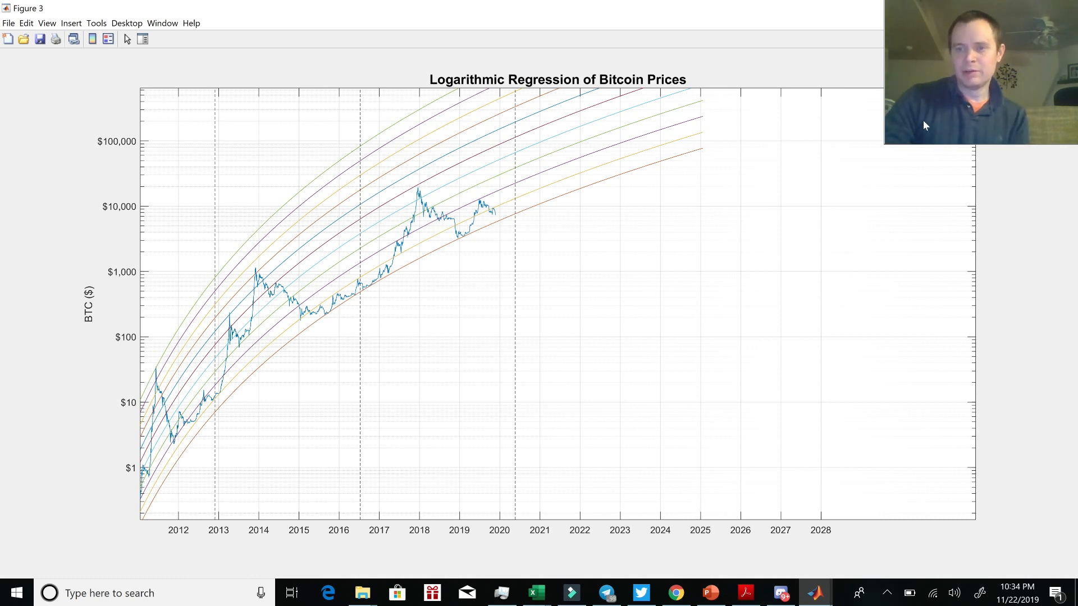
mouse_move(651, 318)
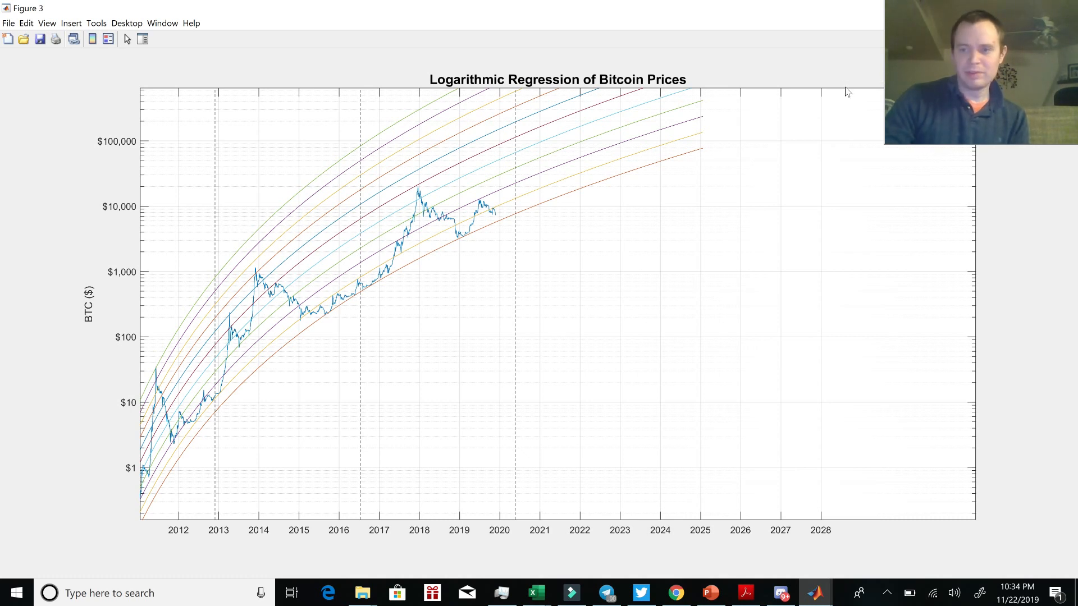
mouse_move(804, 137)
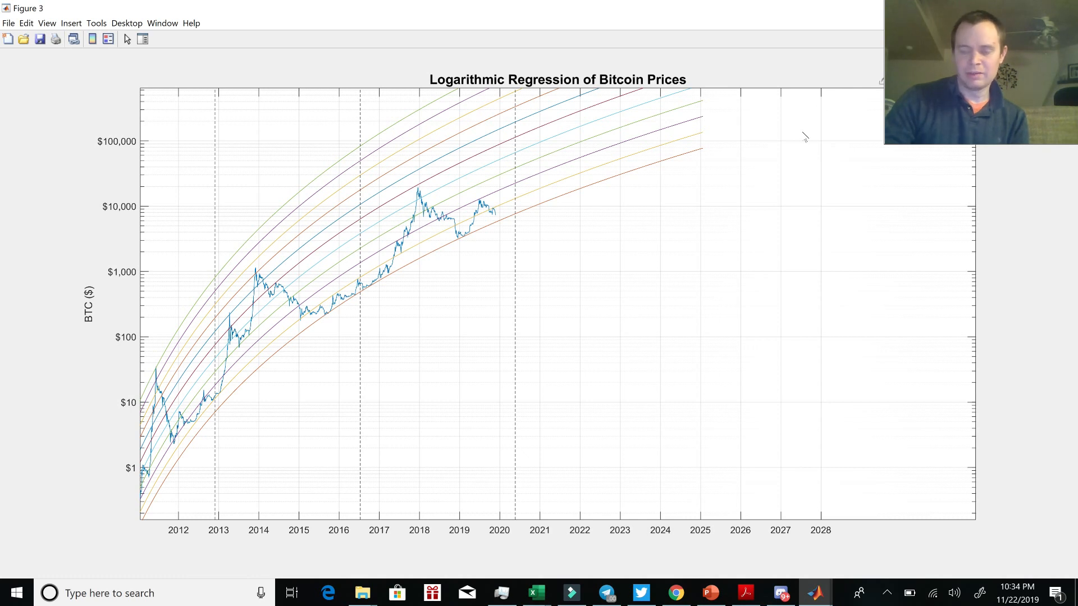
mouse_move(524, 267)
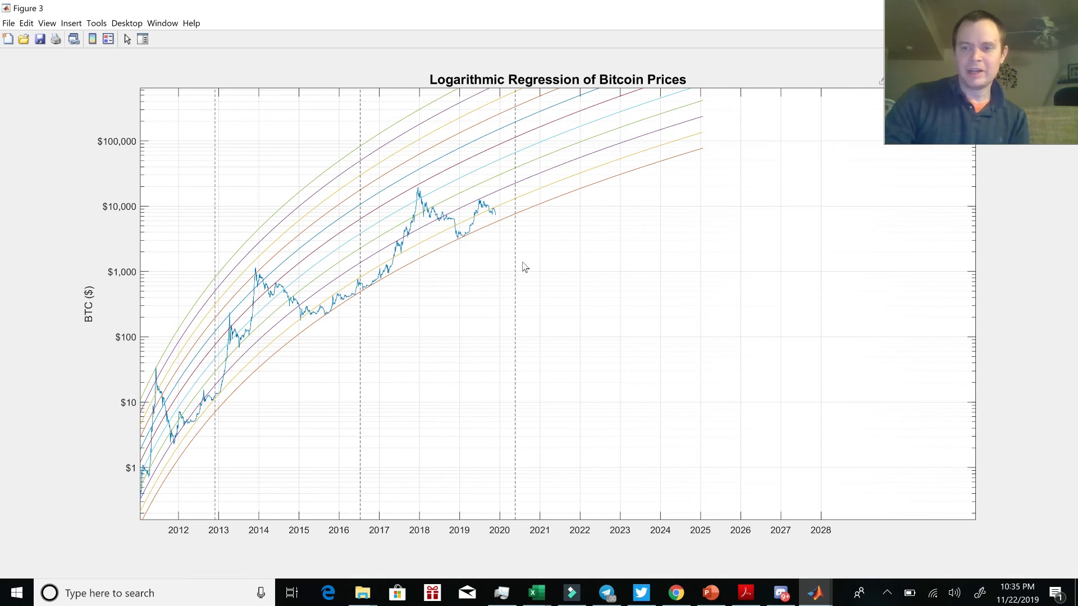
mouse_move(632, 296)
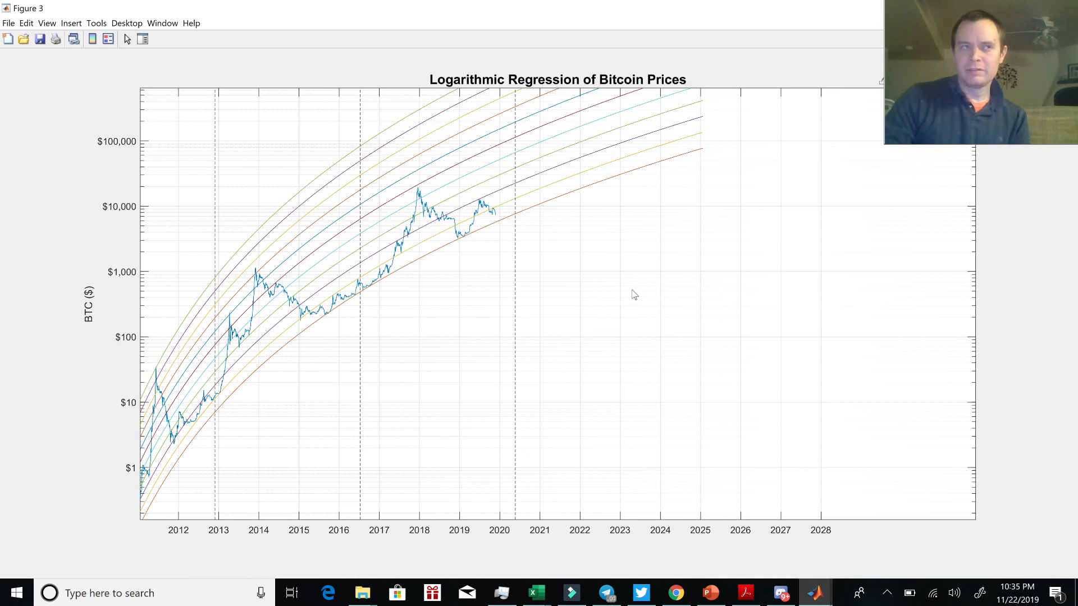
mouse_move(501, 199)
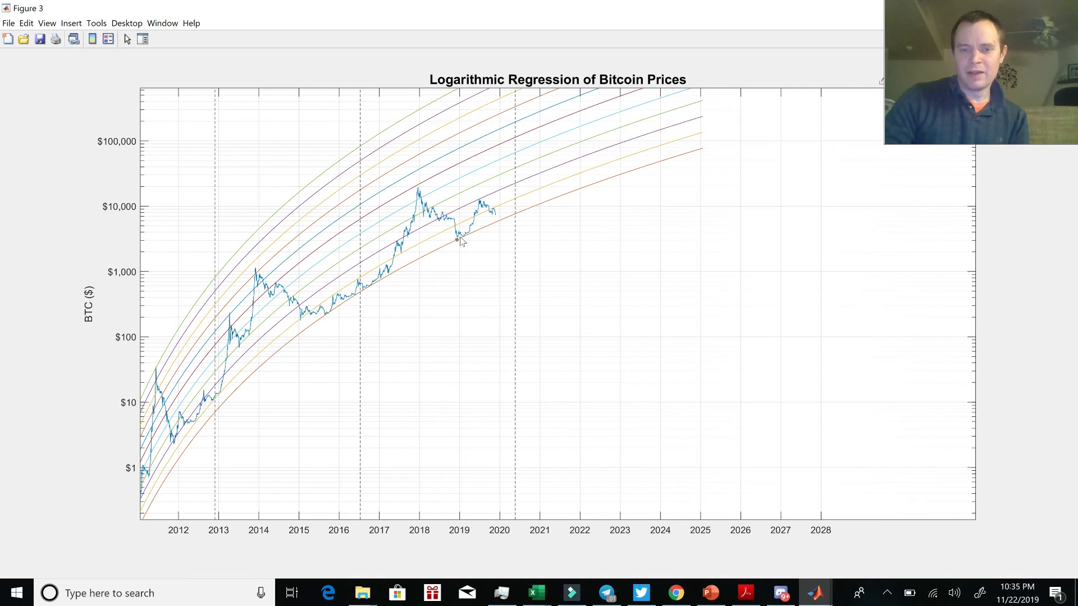
click(462, 236)
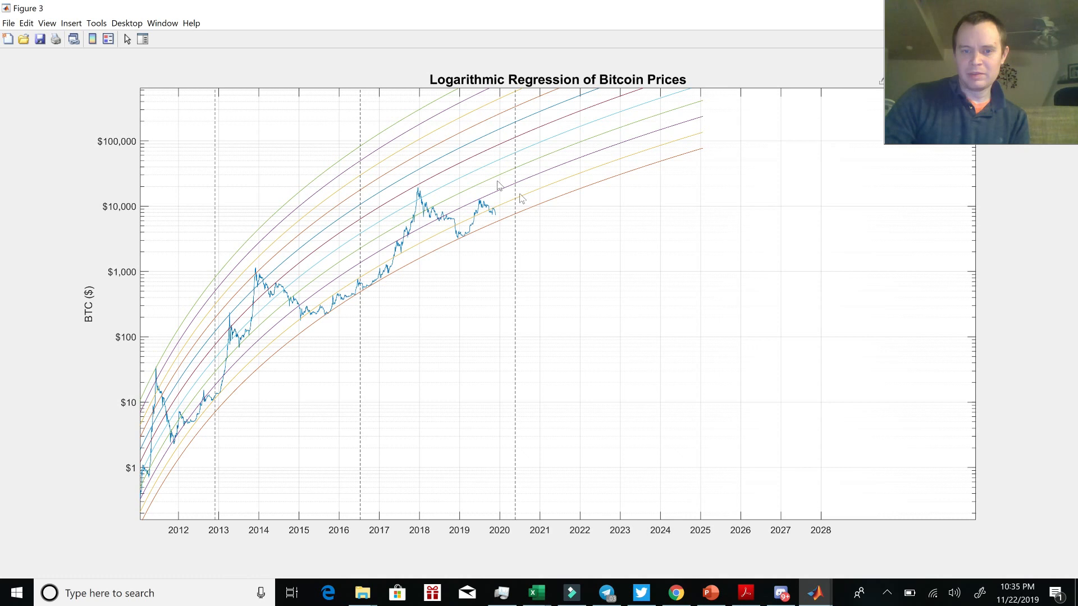
mouse_move(752, 240)
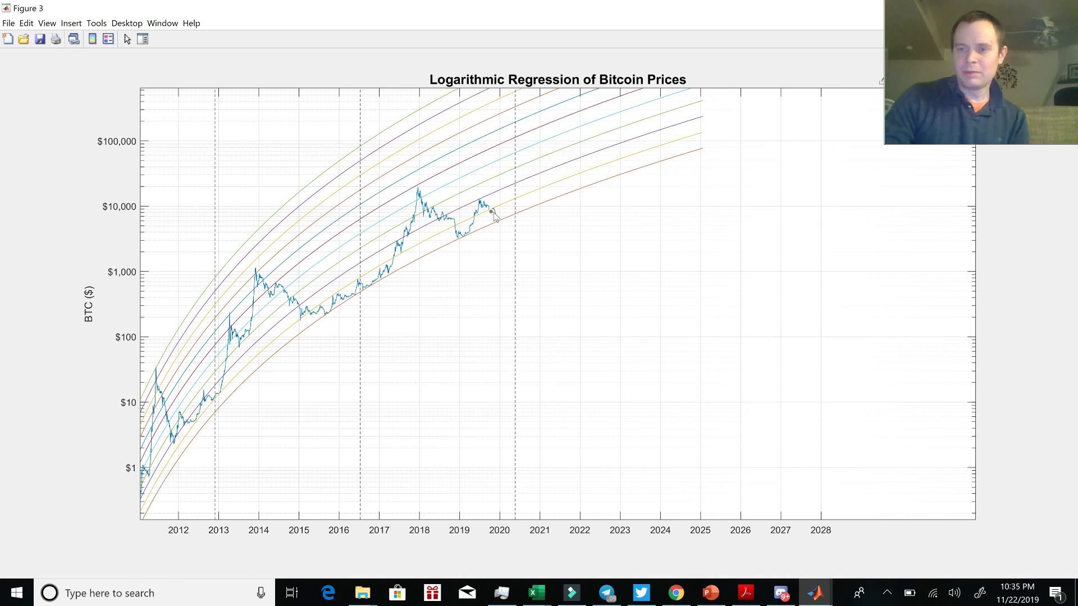
click(491, 211)
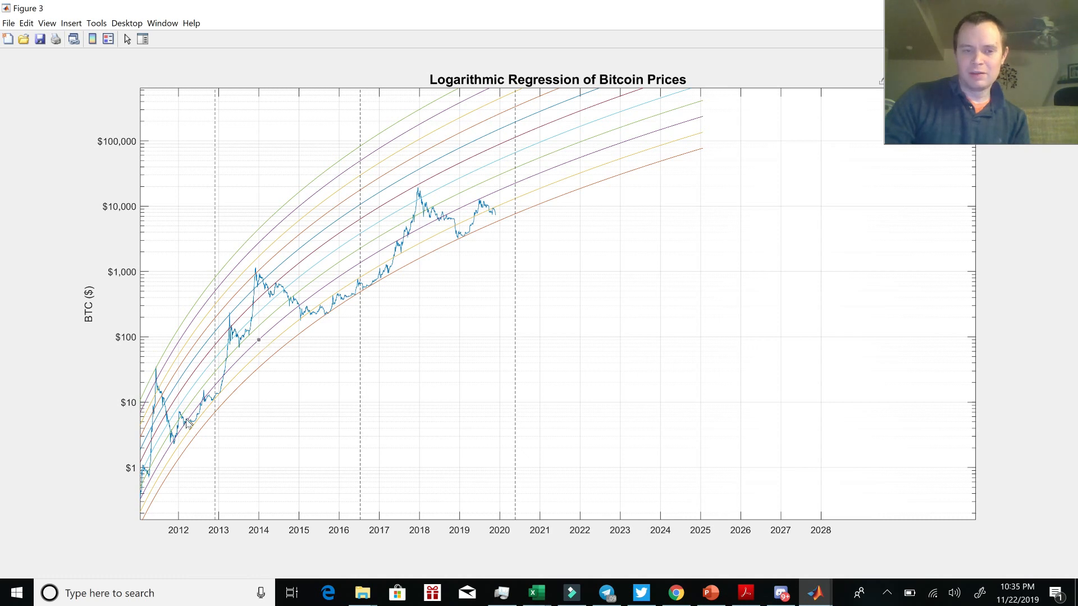
mouse_move(608, 169)
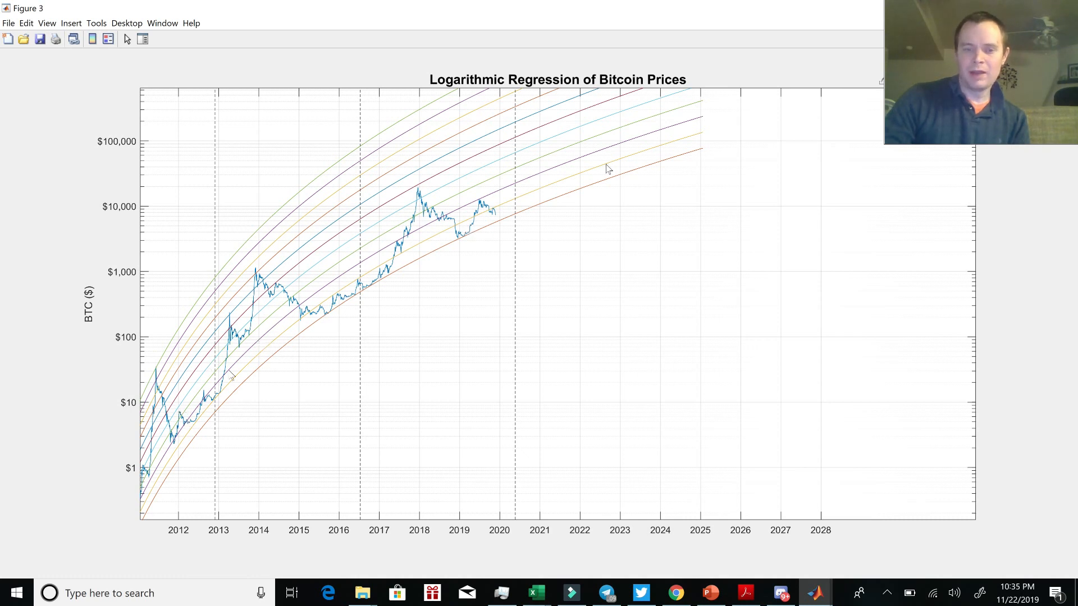
mouse_move(671, 242)
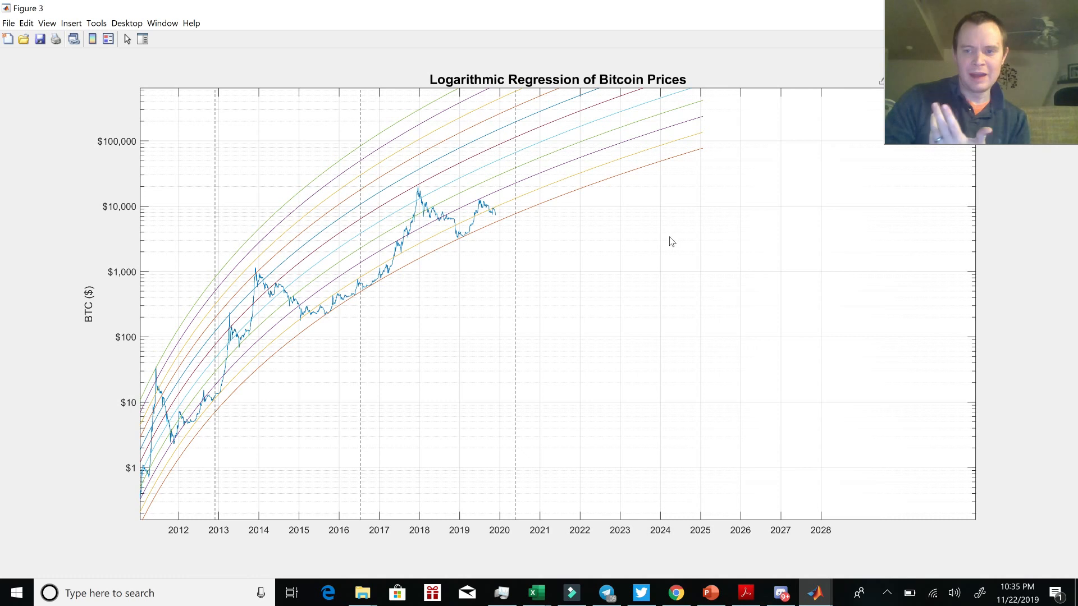
mouse_move(515, 255)
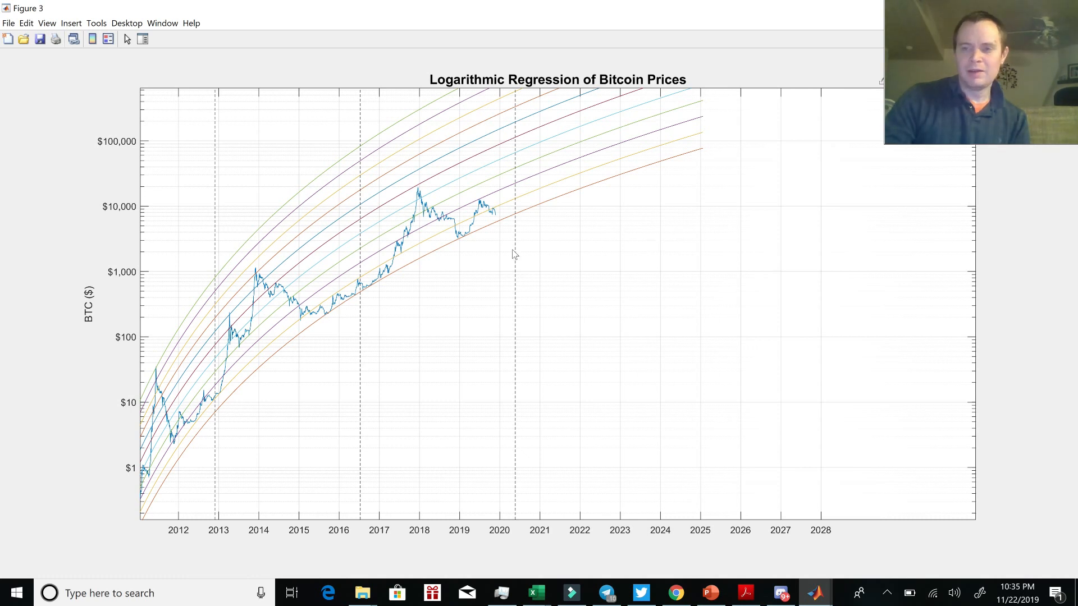
mouse_move(475, 292)
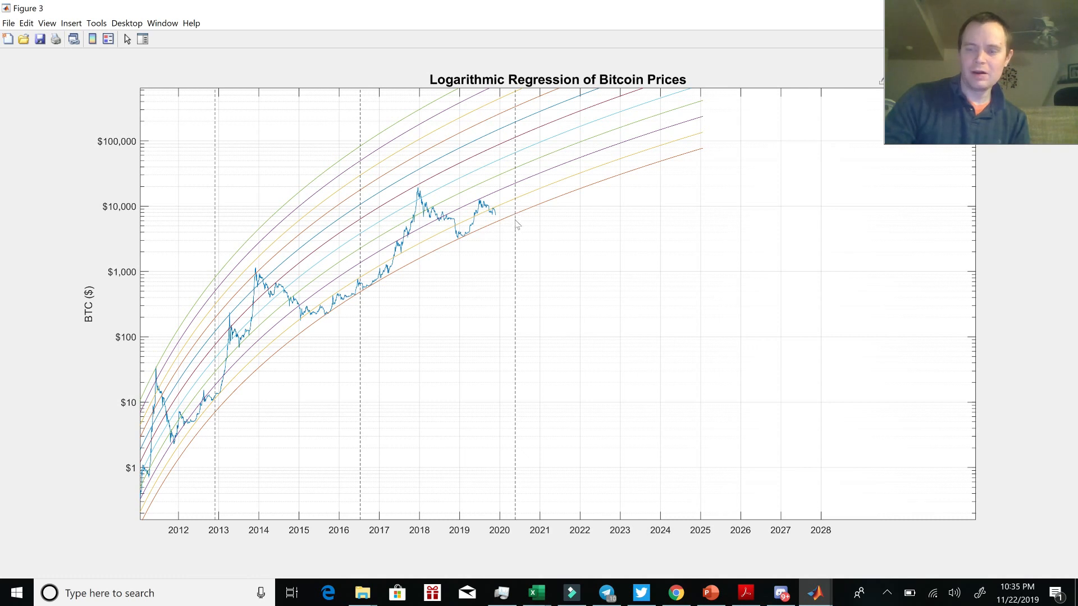
mouse_move(490, 212)
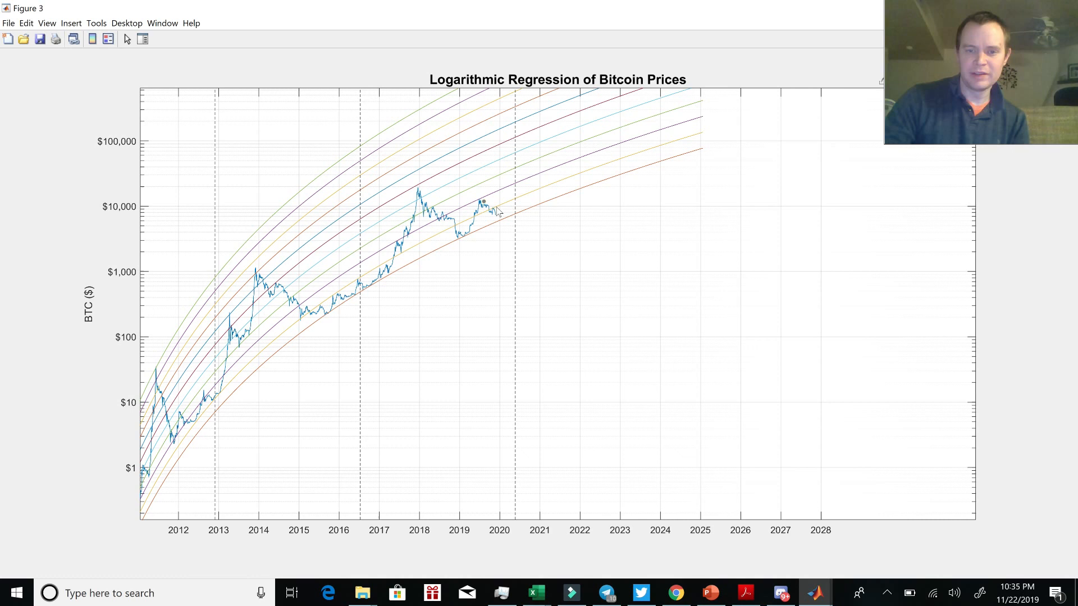
mouse_move(489, 239)
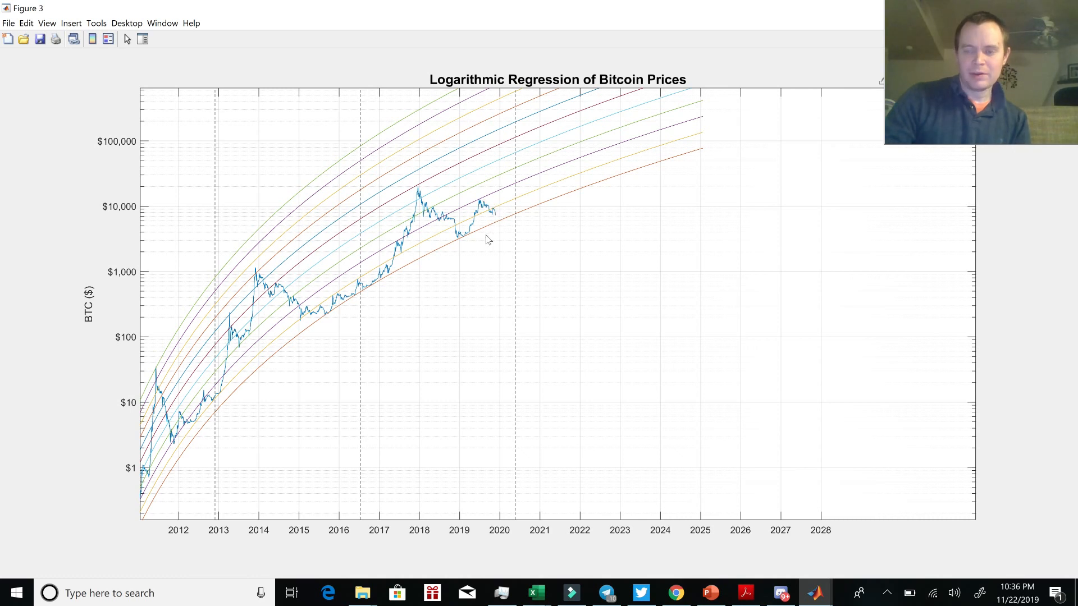
mouse_move(503, 230)
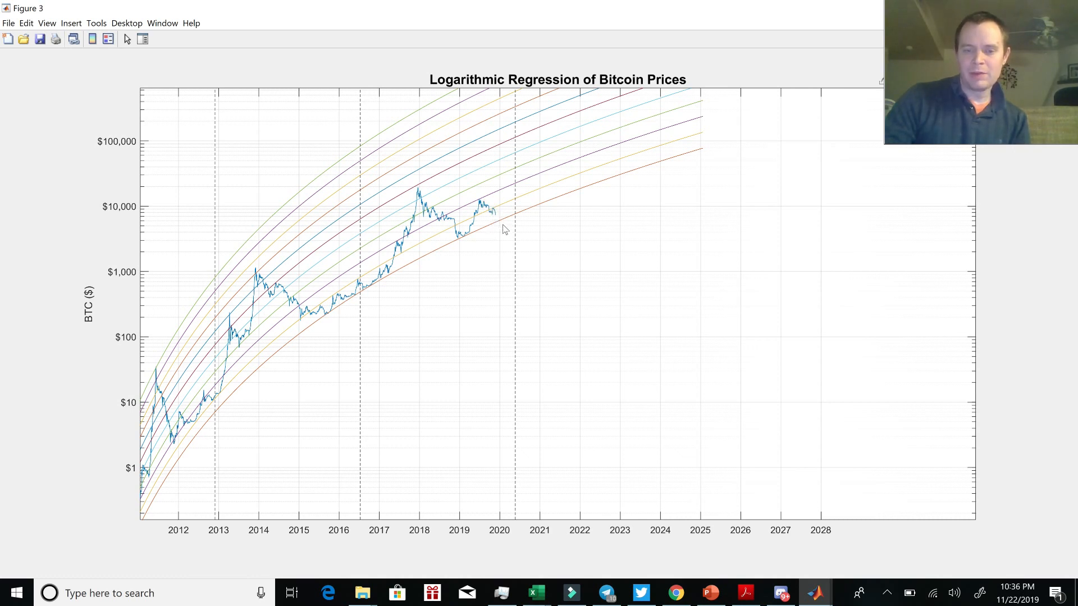
- Place a data tip on the 2015 price low reading X 2358, Y 200.3
click(501, 221)
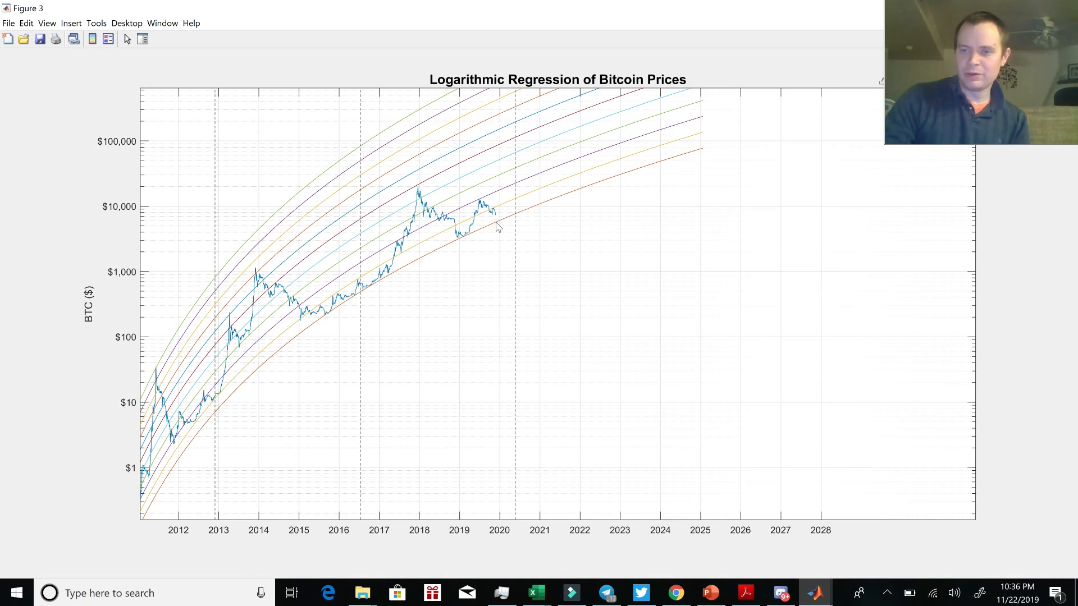
click(496, 225)
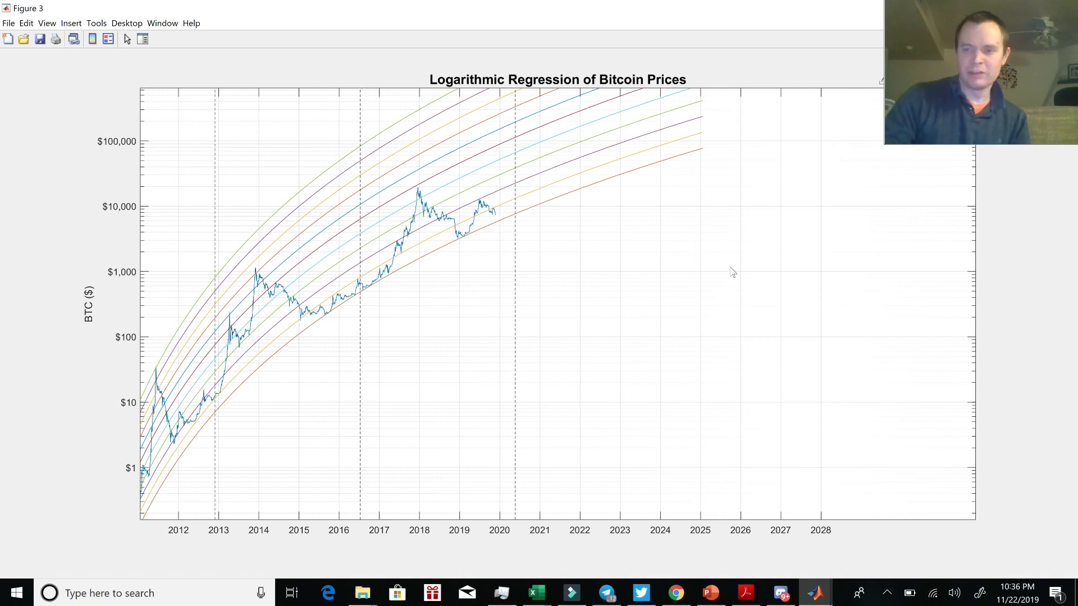
mouse_move(891, 225)
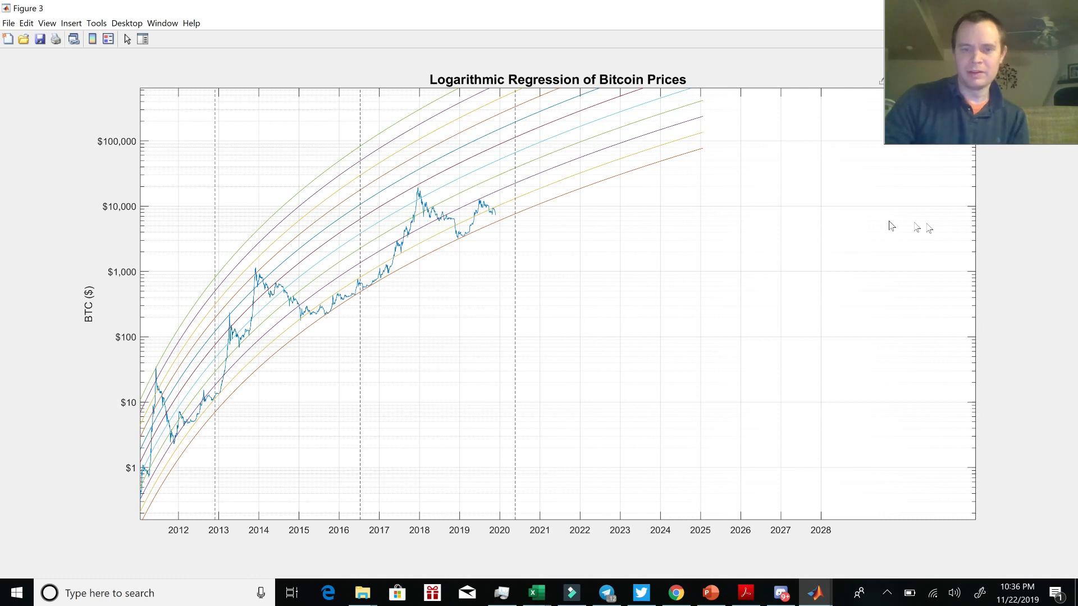
mouse_move(305, 324)
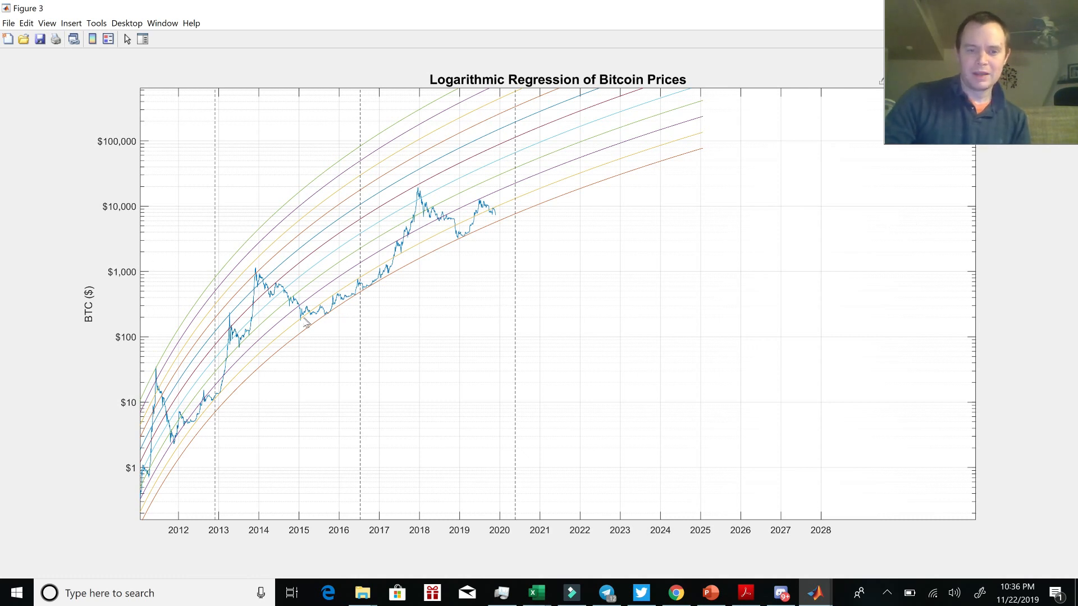
click(304, 321)
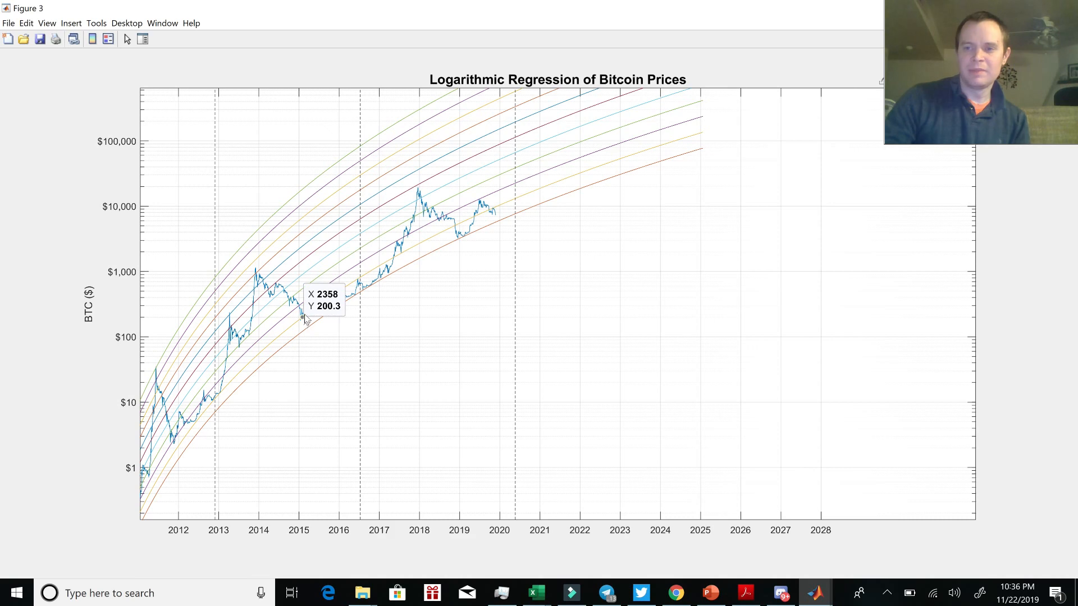